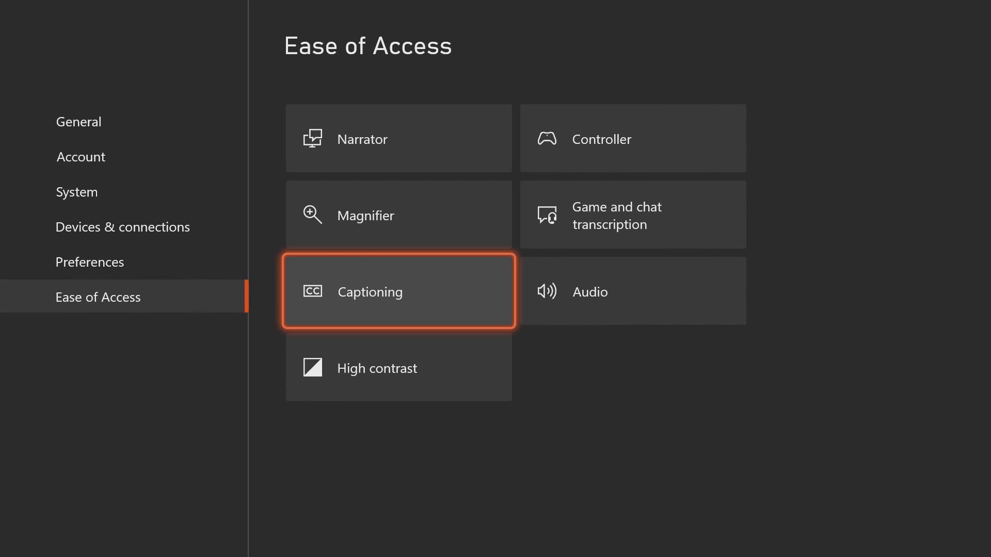
- View Captioning under Ease of Access, then reach Controller button mapping for Profile 1
left_click(398, 291)
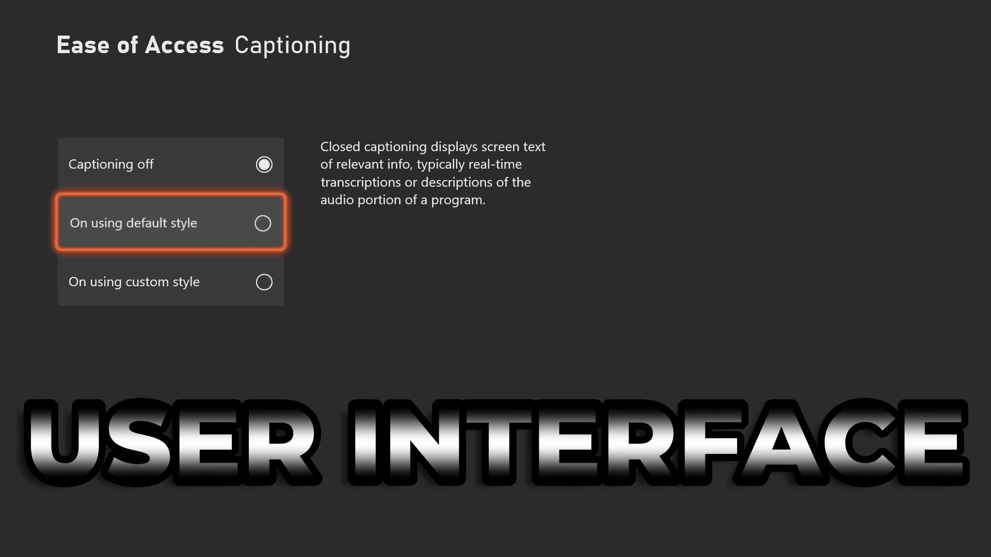
left_click(170, 282)
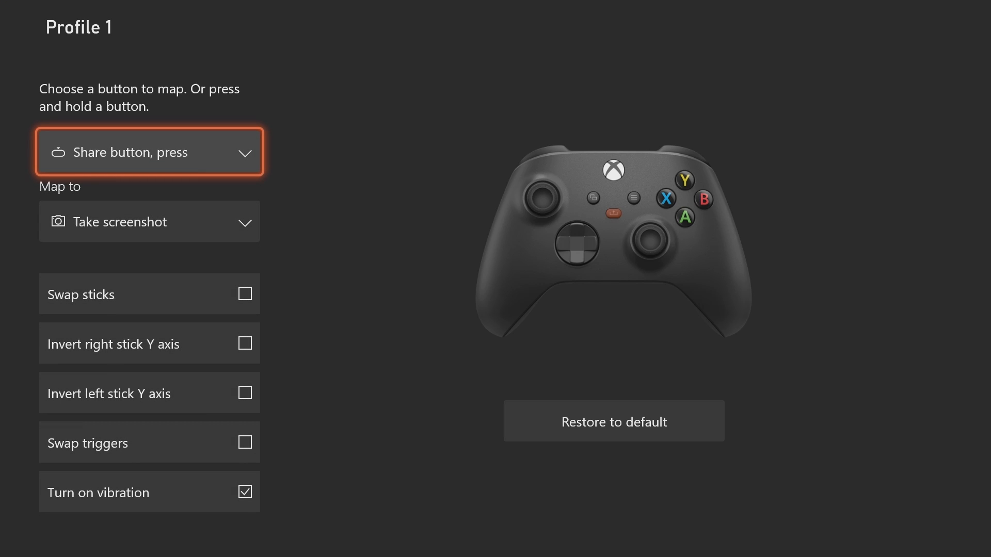
- Browse the remap list to the B button, back out of Settings, and launch the Game Pass app
left_click(149, 152)
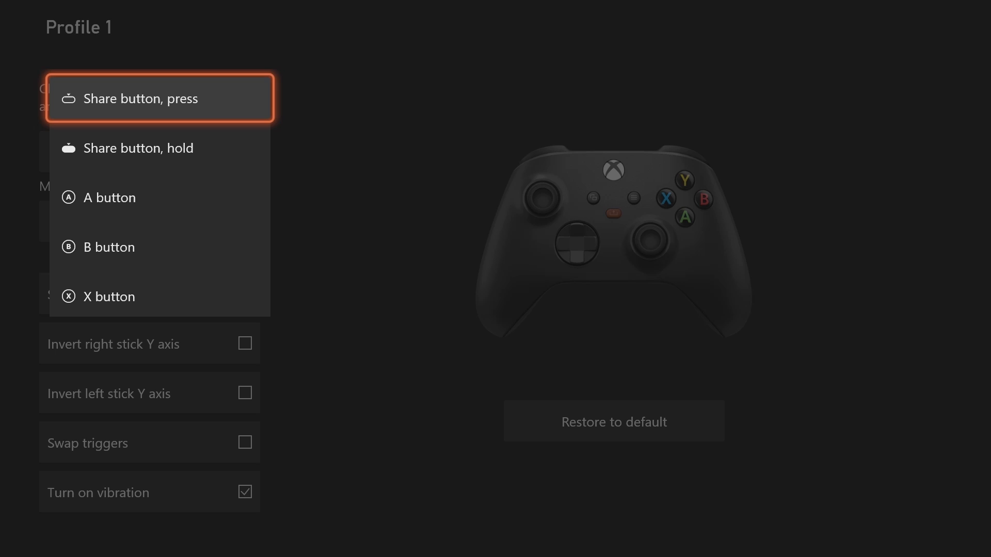
left_click(160, 246)
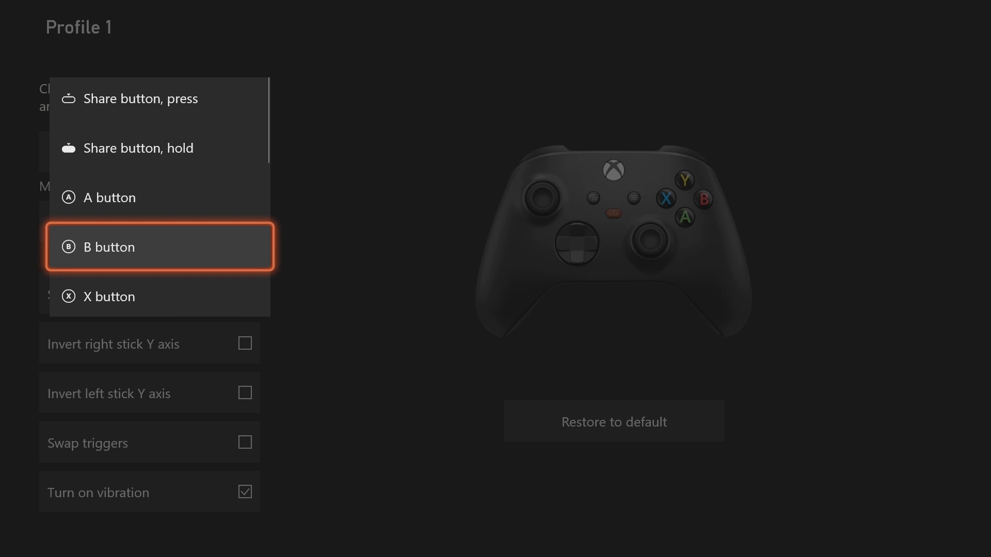
left_click(141, 98)
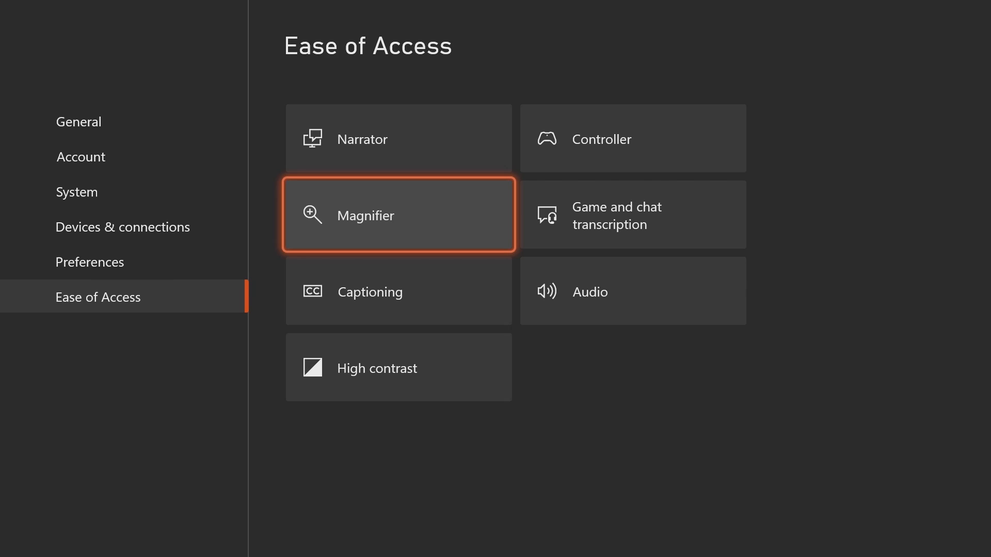
left_click(398, 215)
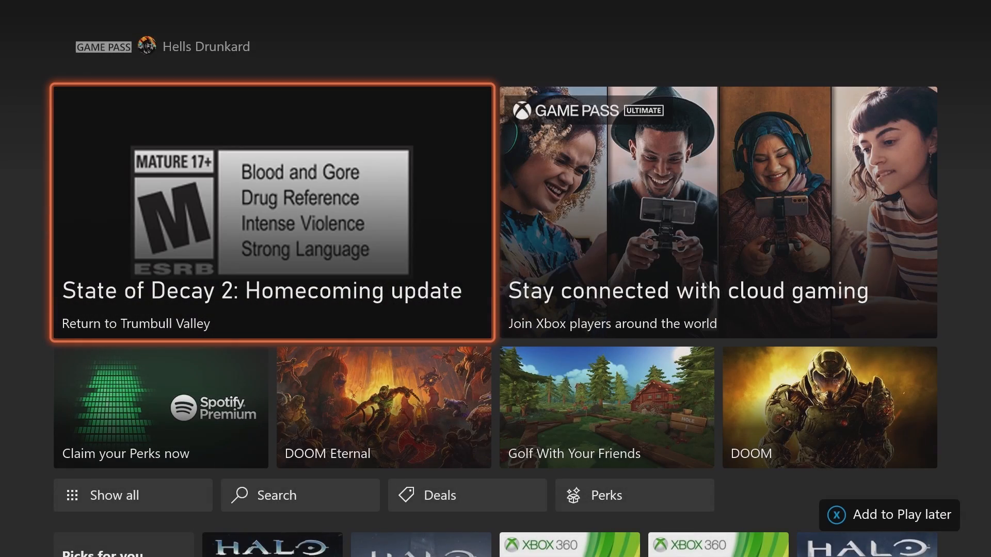
scroll("down", 3)
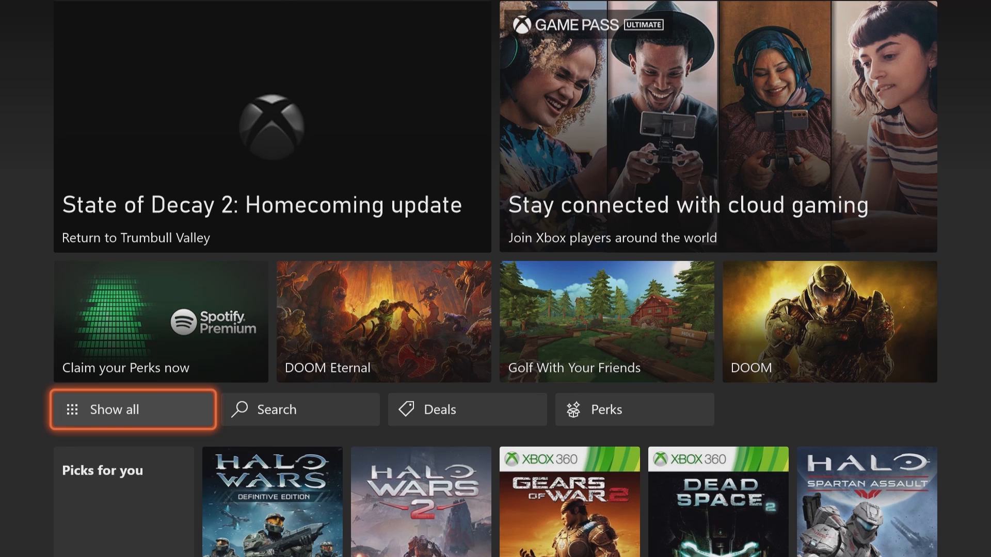
scroll("down", 3)
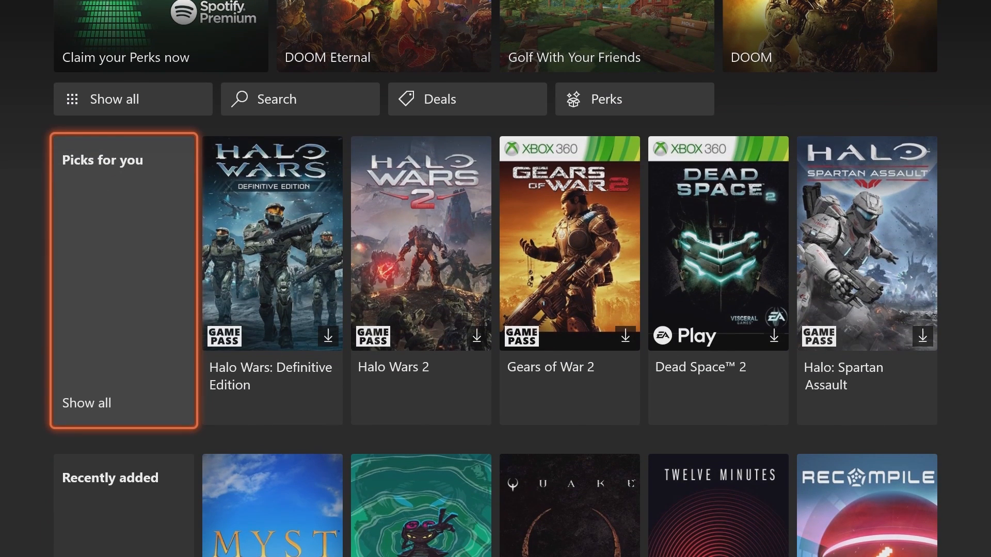
scroll("down", 3)
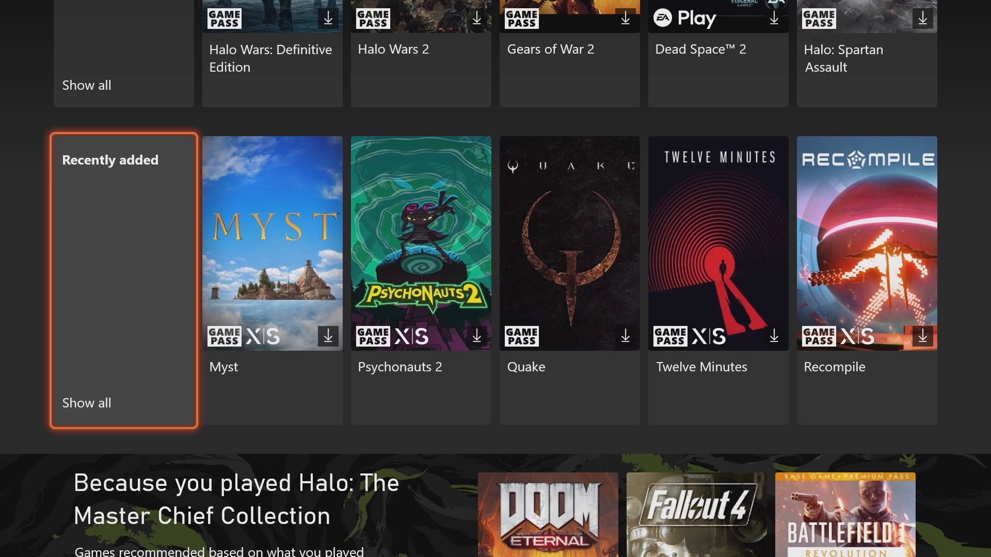
scroll("down", 3)
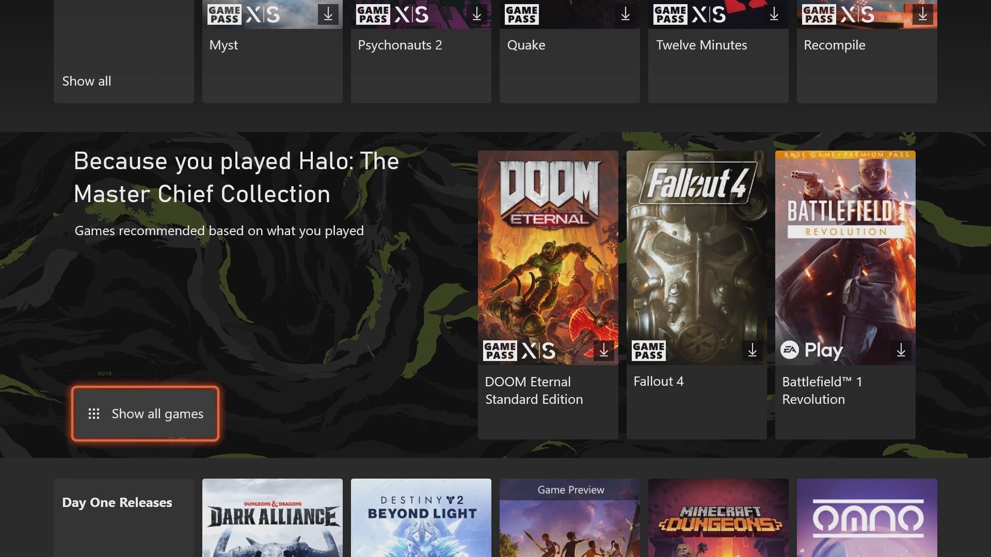
scroll("down", 3)
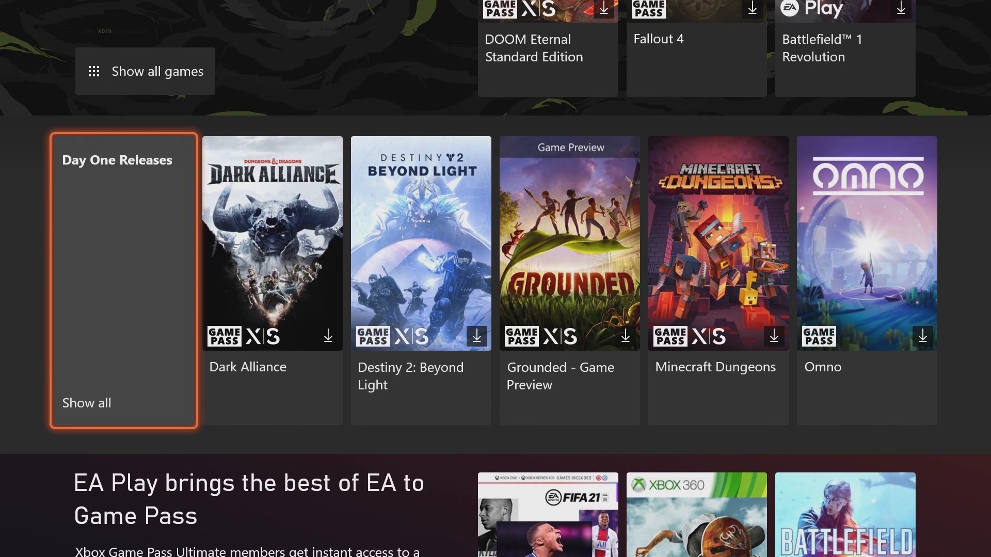
scroll("down", 3)
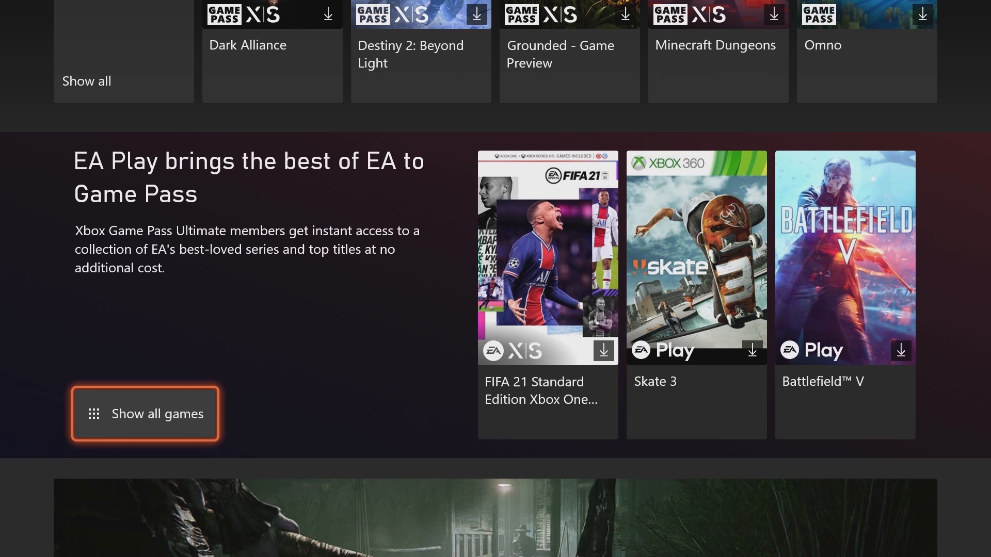
scroll("down", 3)
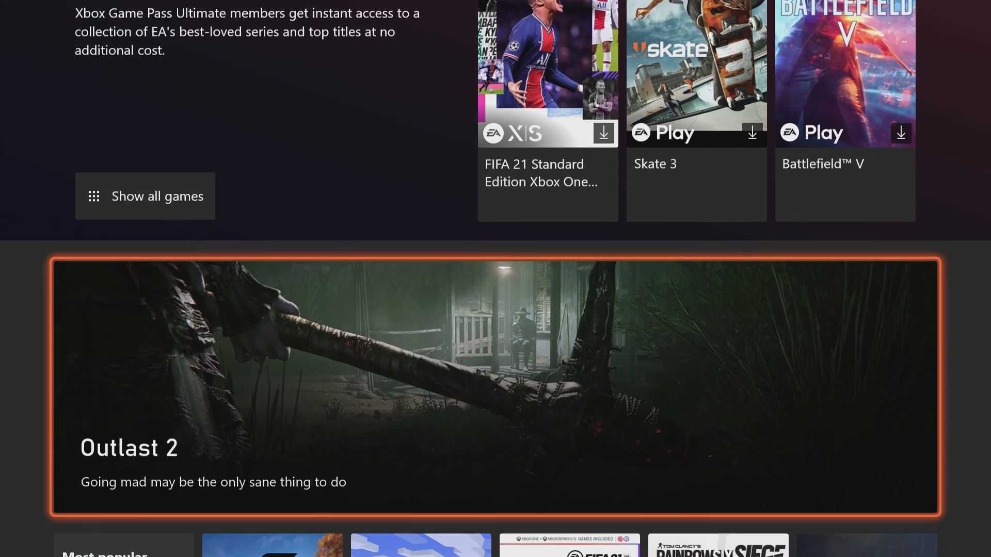
scroll("down", 3)
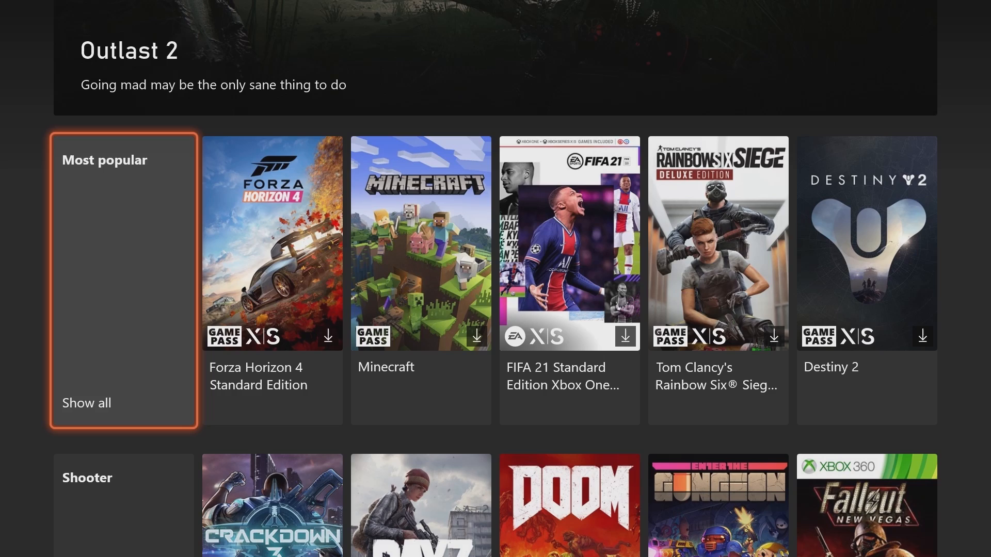
scroll("down", 3)
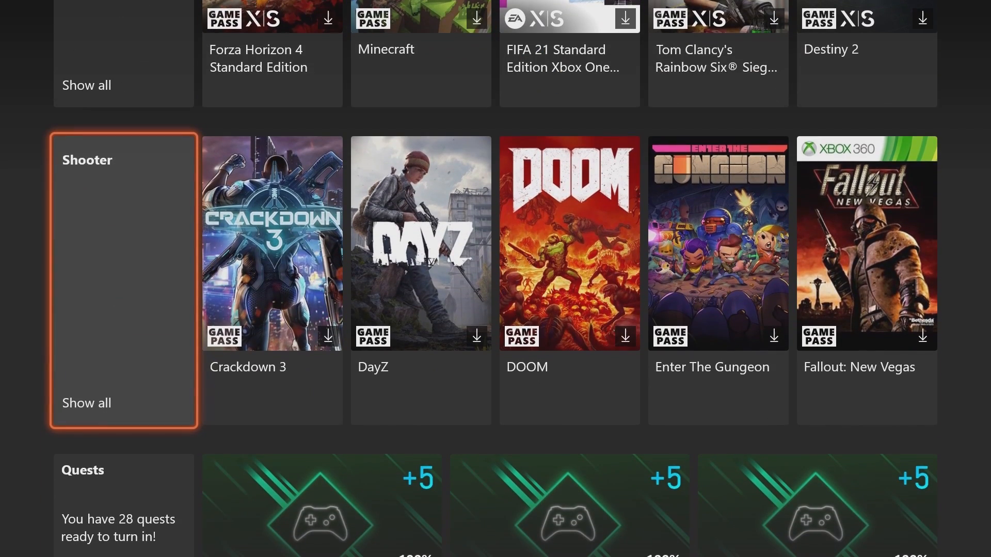